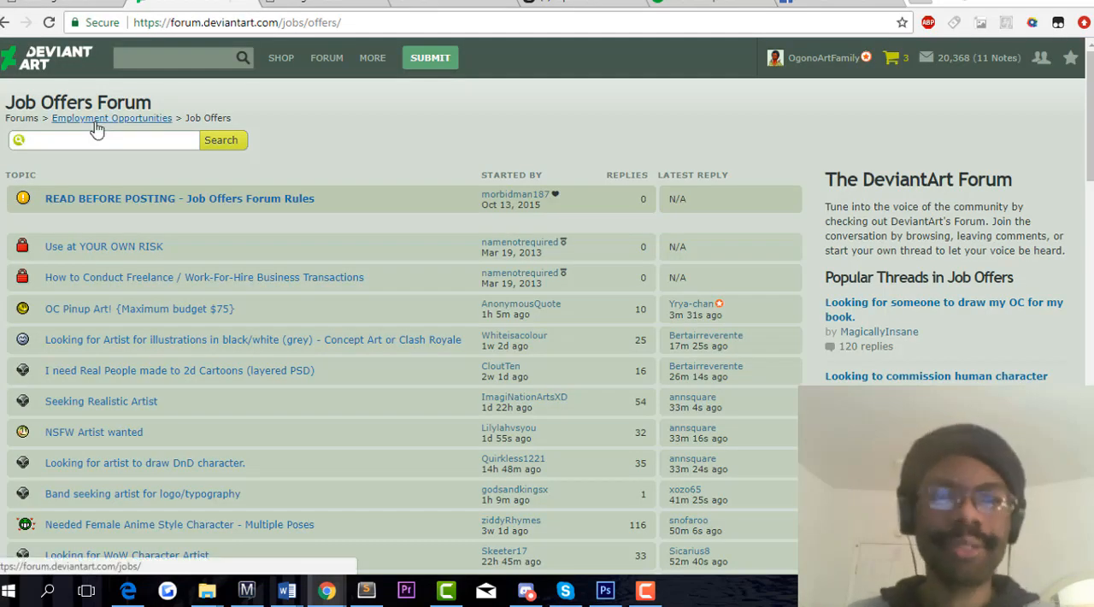
Move up through the Job Offers and Employment Opportunities breadcrumbs back to the main forum index
{"action": "left_click", "coordinate": [111, 118]}
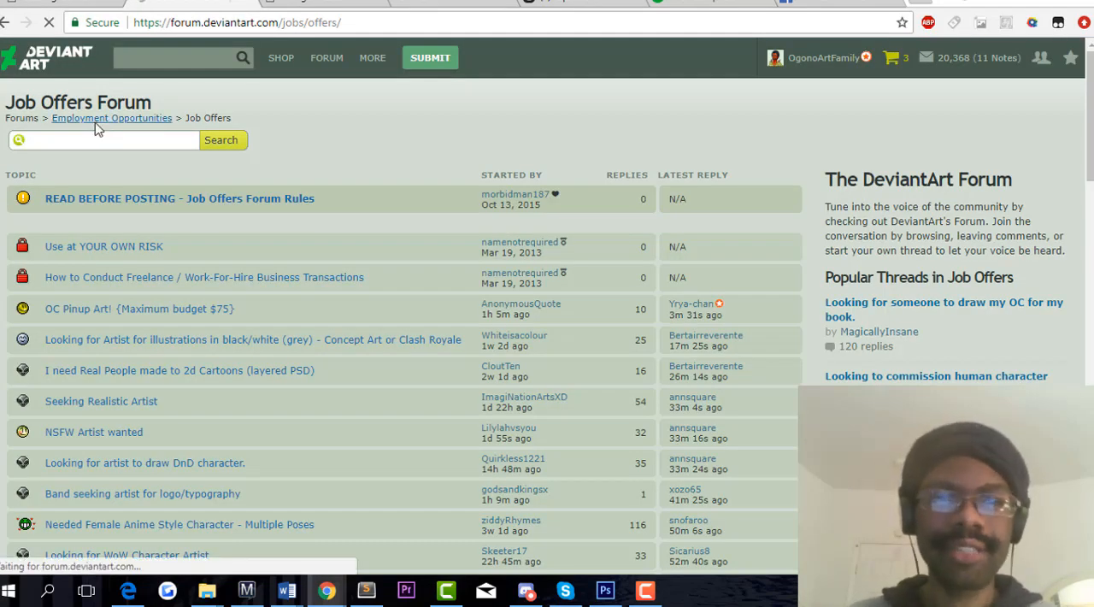
{"action": "left_click", "coordinate": [111, 118]}
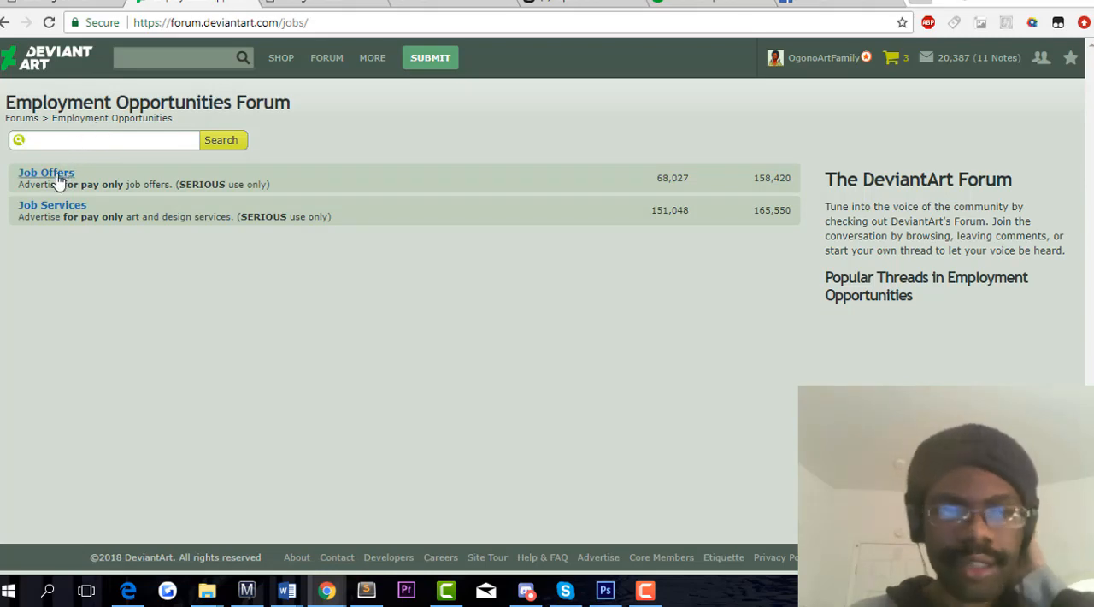
{"action": "left_click", "coordinate": [44, 172]}
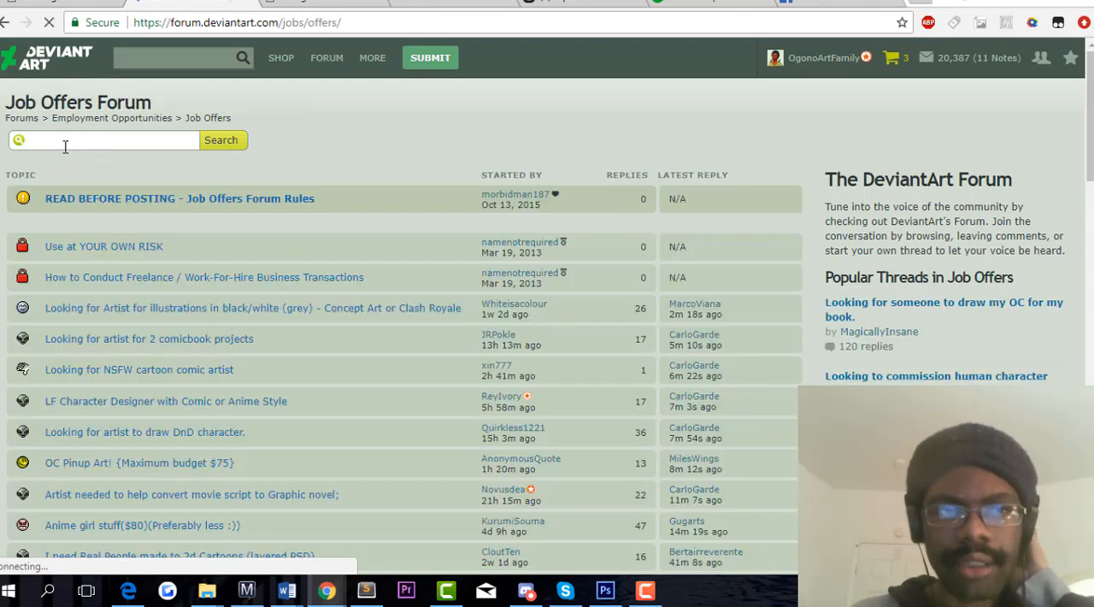
{"action": "left_click", "coordinate": [21, 118]}
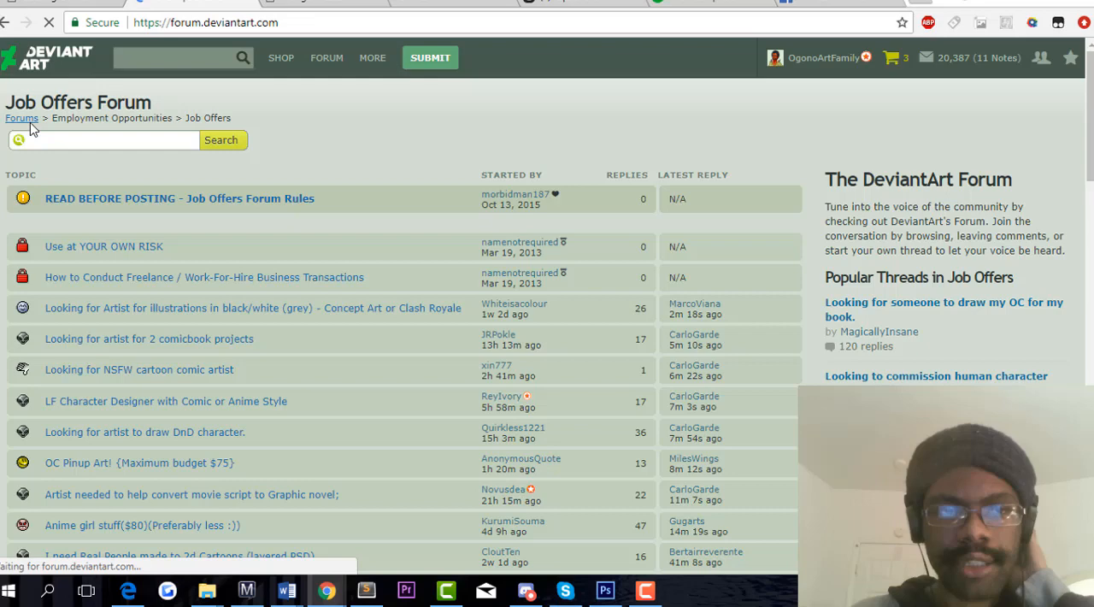
{"action": "left_click", "coordinate": [21, 117]}
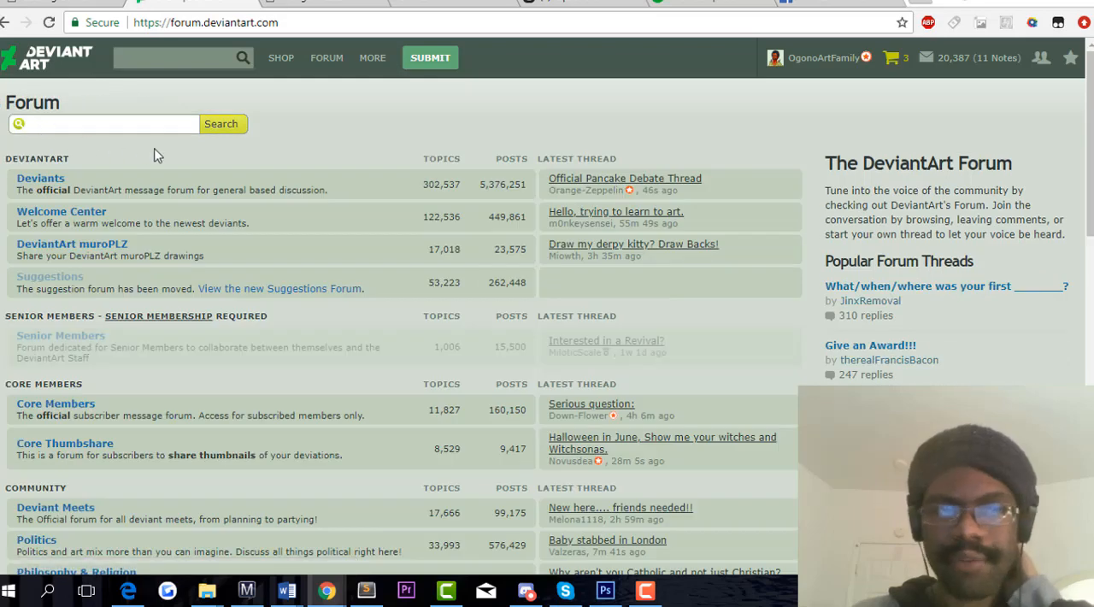
{"action": "mouse_move", "coordinate": [856, 205]}
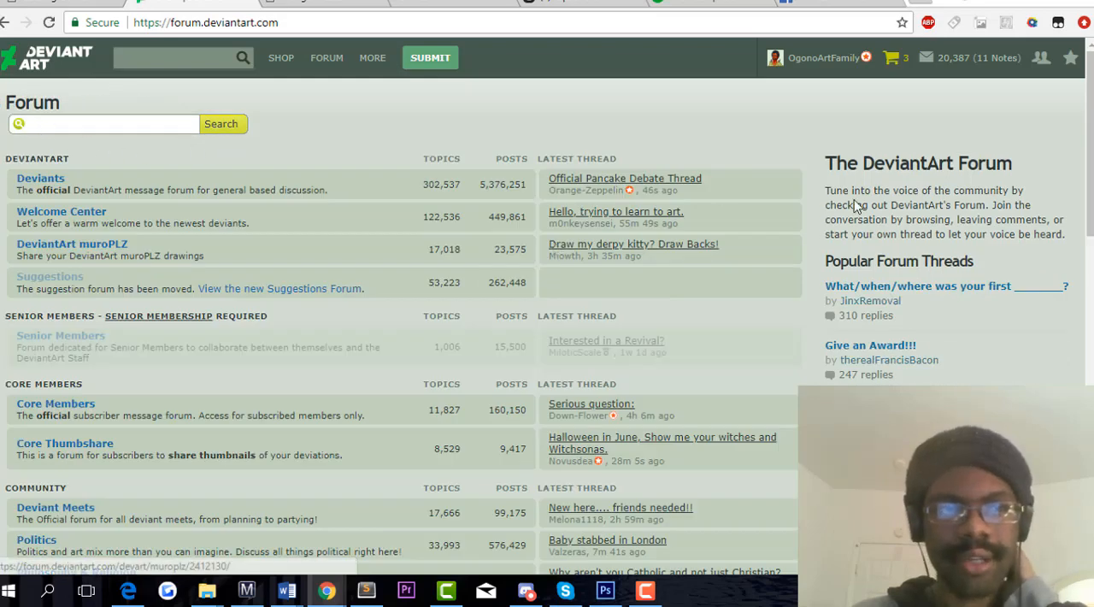
Locate Employment Opportunities on the index and enter its Job Offers forum
{"action": "scroll", "scroll_direction": "down", "scroll_amount": 3}
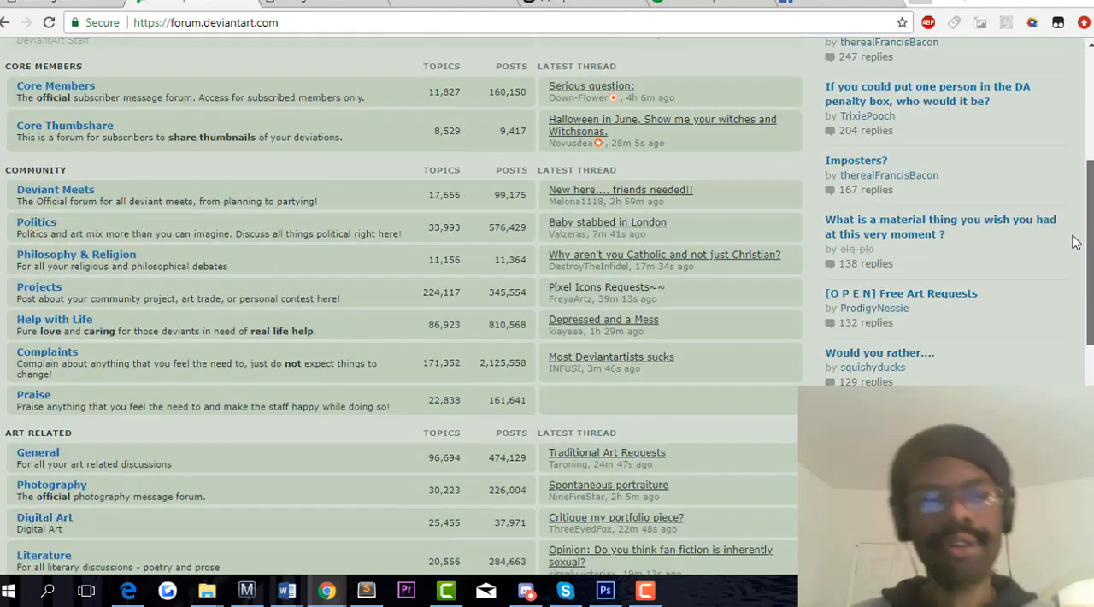
{"action": "scroll", "scroll_direction": "down", "scroll_amount": 3}
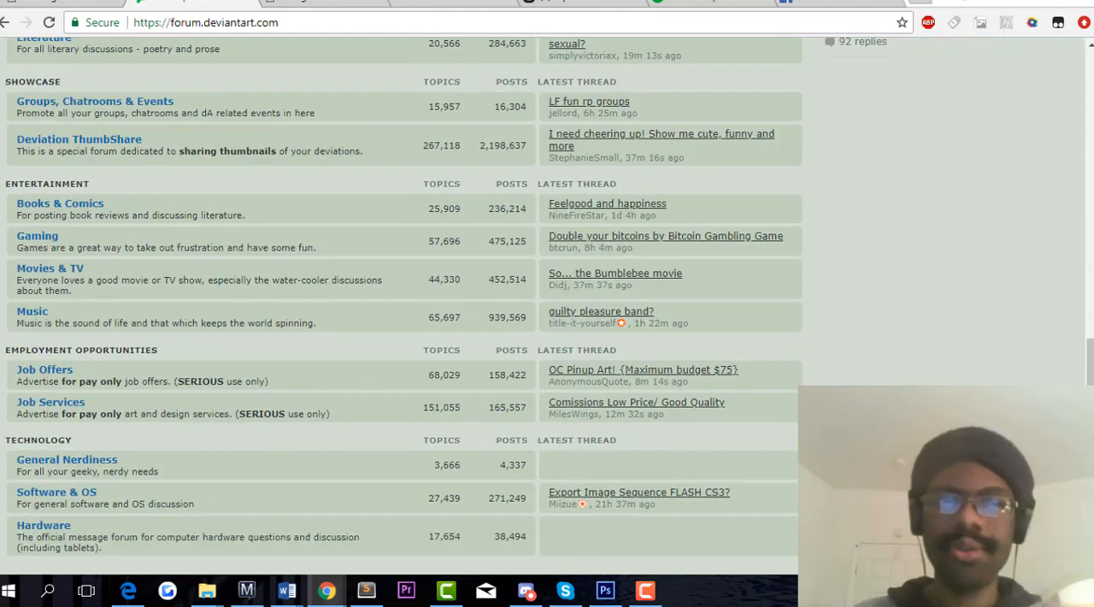
{"action": "left_click", "coordinate": [44, 369]}
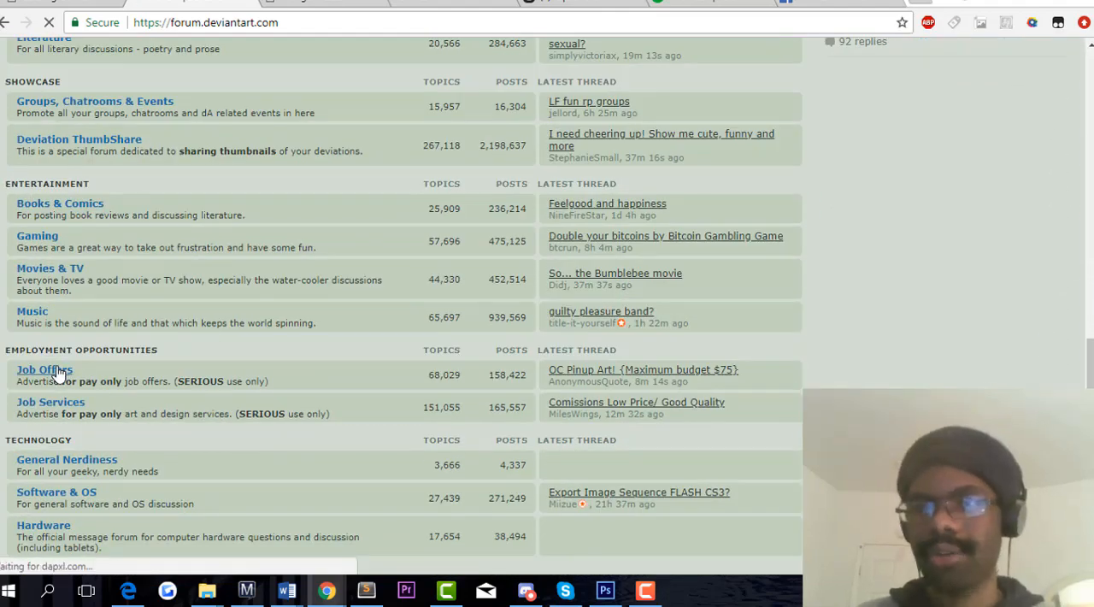
{"action": "left_click", "coordinate": [44, 369]}
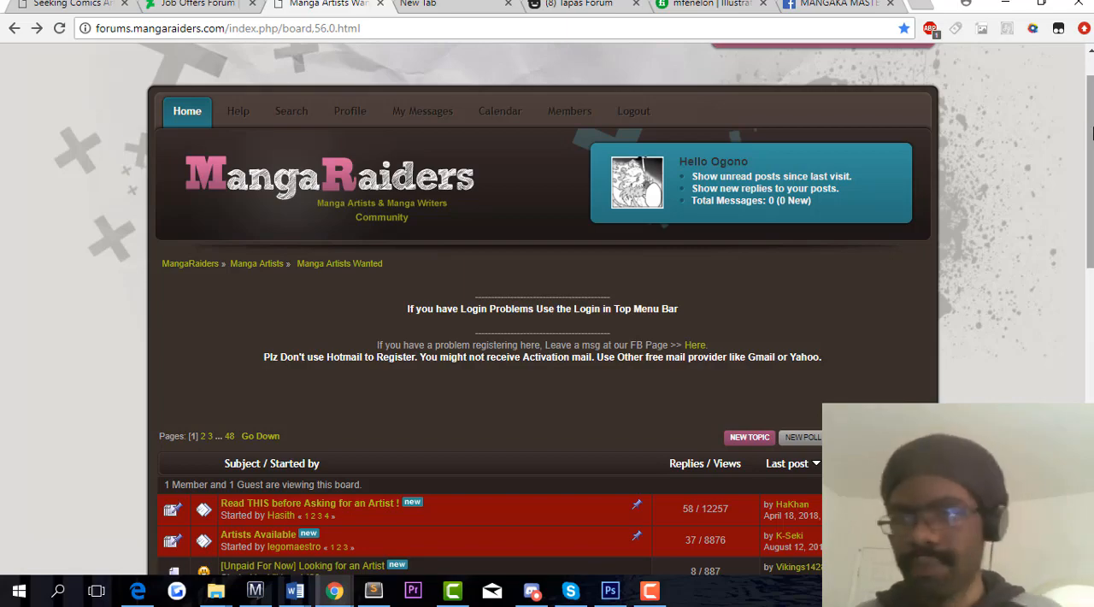
{"action": "scroll", "scroll_direction": "down", "scroll_amount": 3}
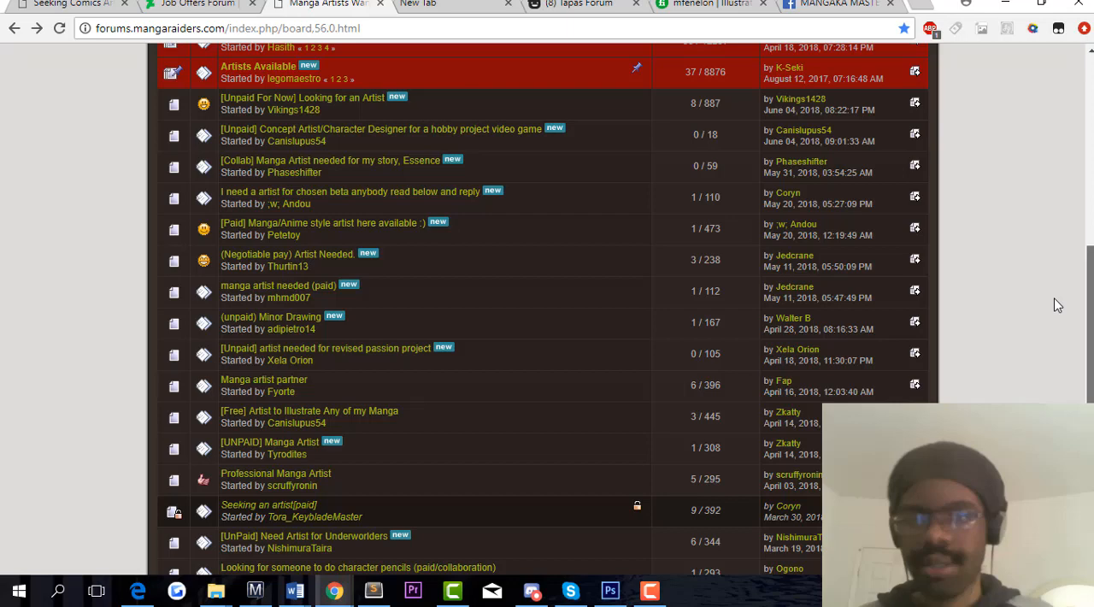
{"action": "scroll", "scroll_direction": "down", "scroll_amount": 3}
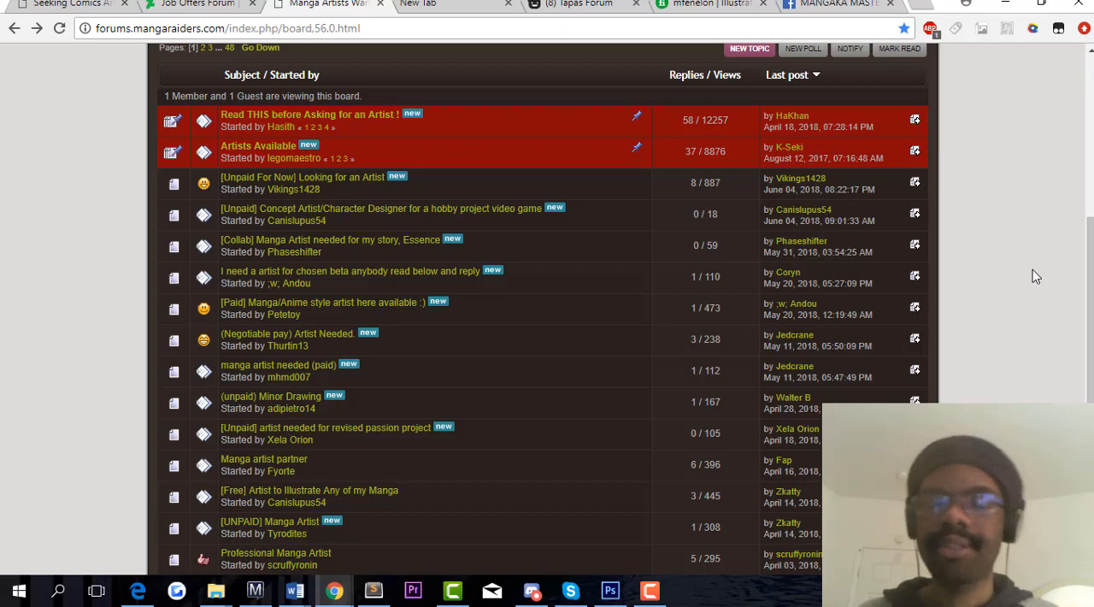
Bring up the Tapas community forum showing its latest topics
{"action": "left_click", "coordinate": [581, 5]}
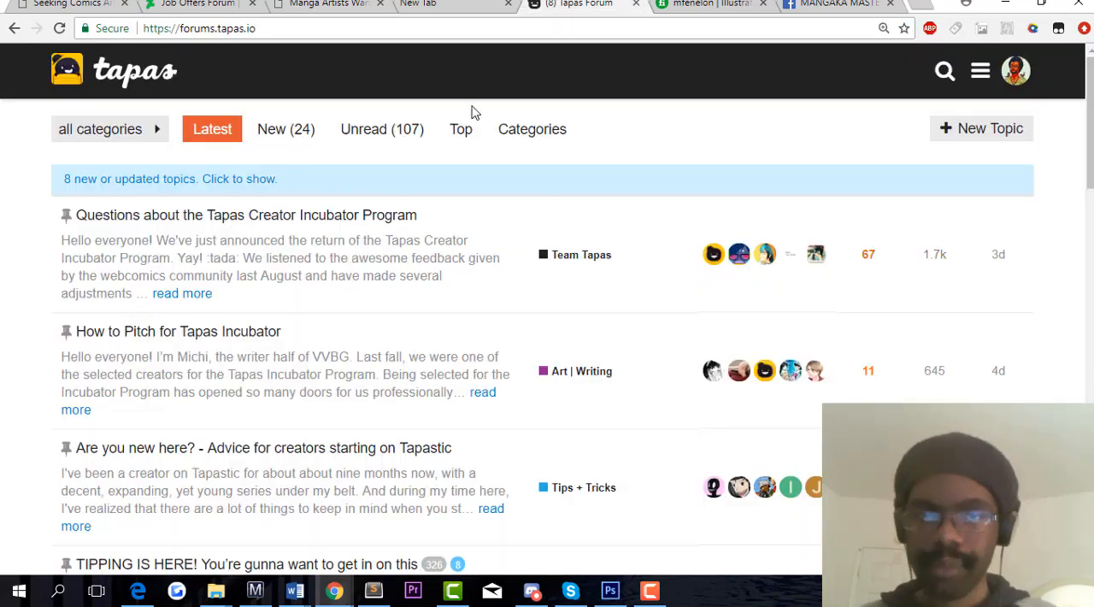
{"action": "mouse_move", "coordinate": [462, 130]}
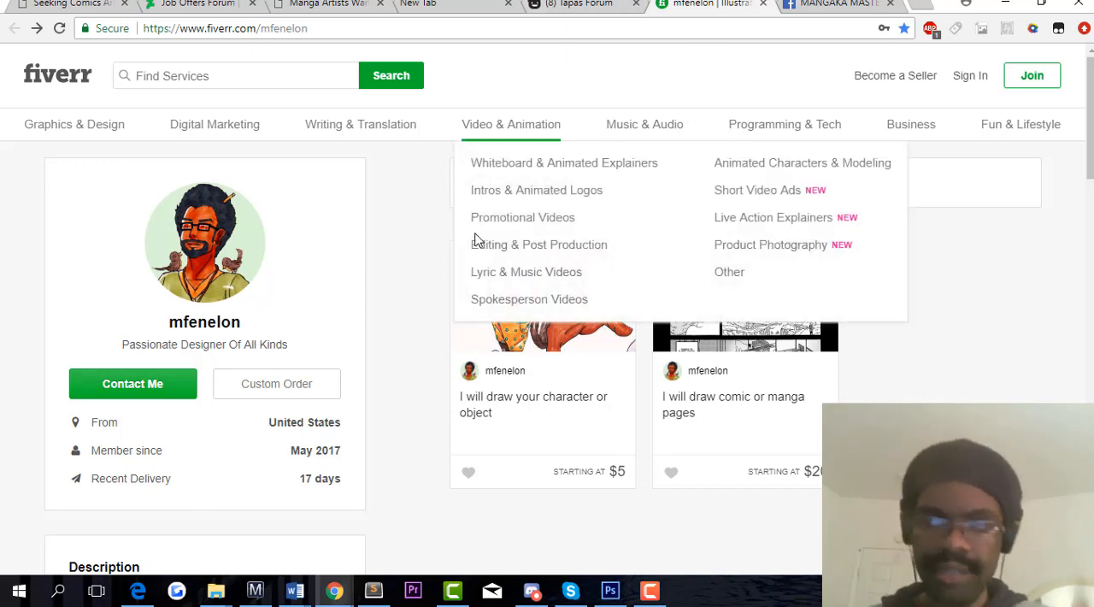
{"action": "mouse_move", "coordinate": [419, 240]}
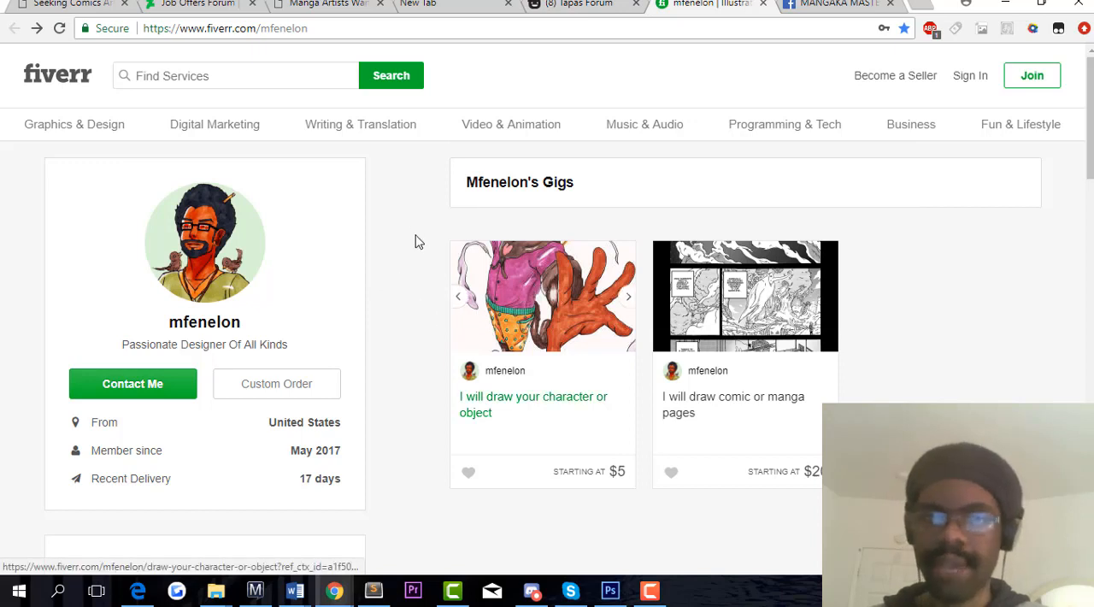
{"action": "mouse_move", "coordinate": [513, 397]}
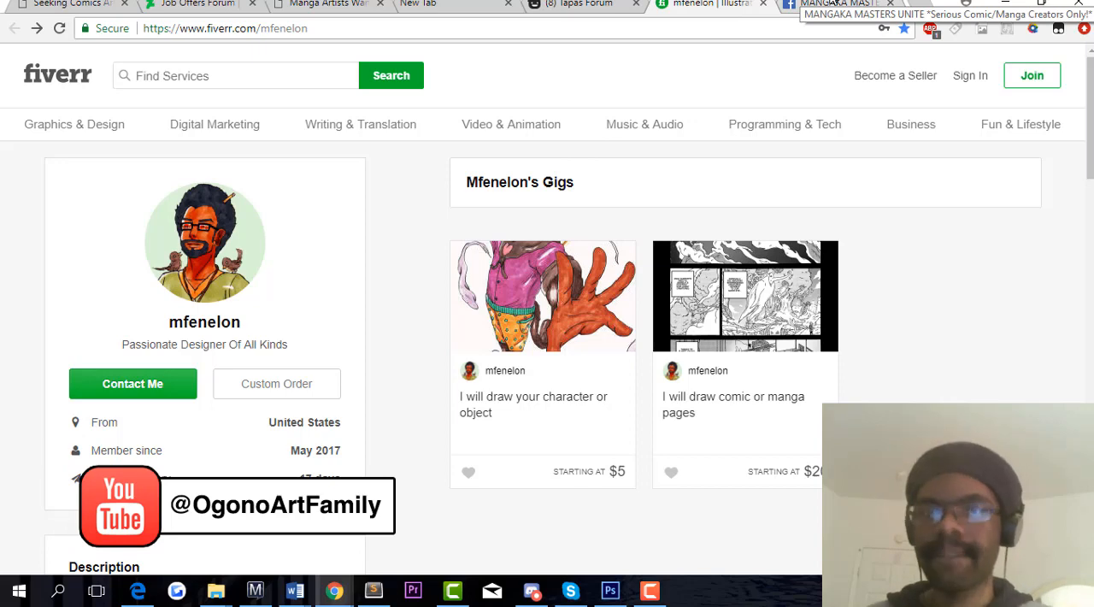
Bring up the MANGAKA MASTERS UNITE Facebook group discussion
{"action": "left_click", "coordinate": [834, 4]}
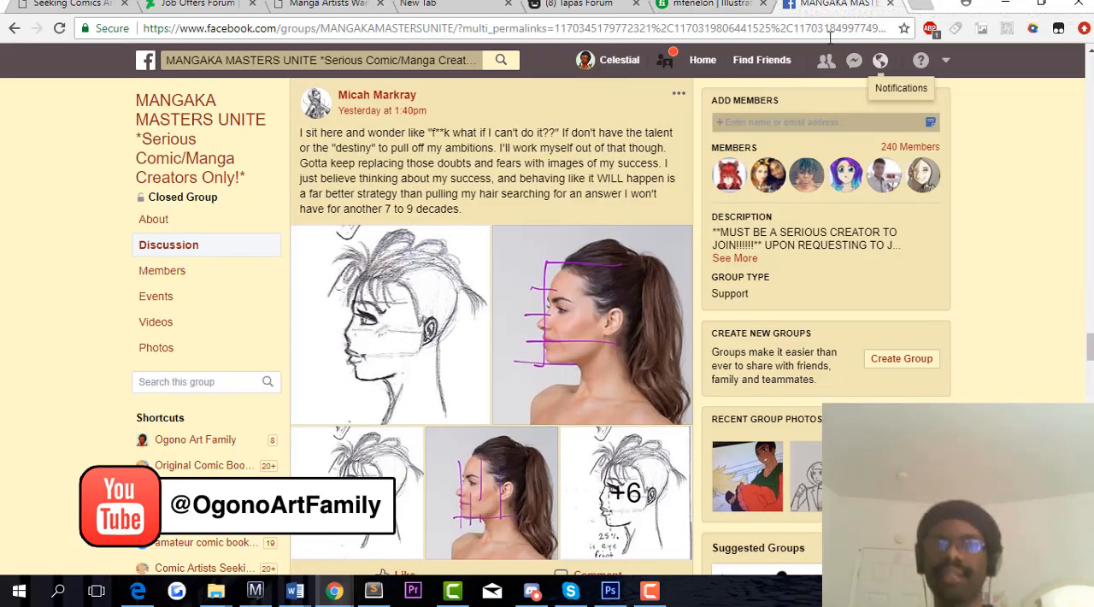